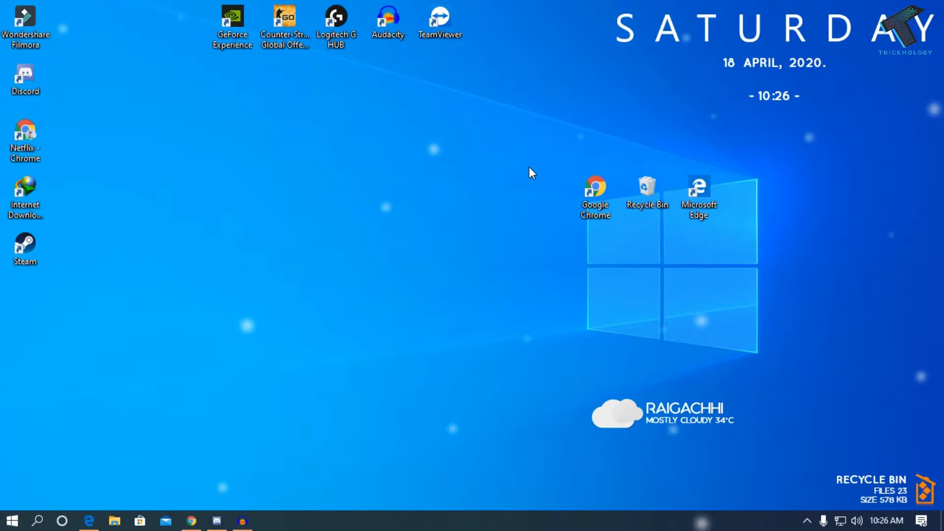
{"action": "mouse_move", "coordinate": [505, 184]}
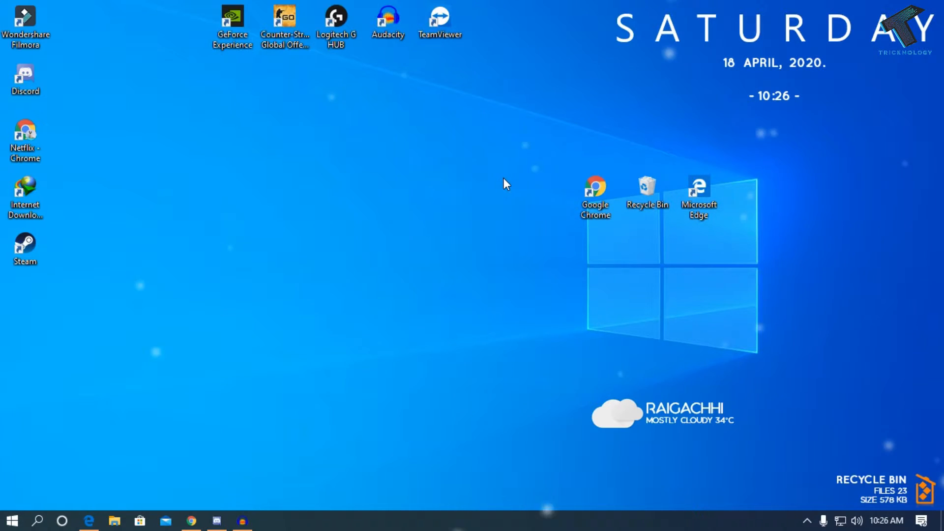
{"action": "mouse_move", "coordinate": [340, 270]}
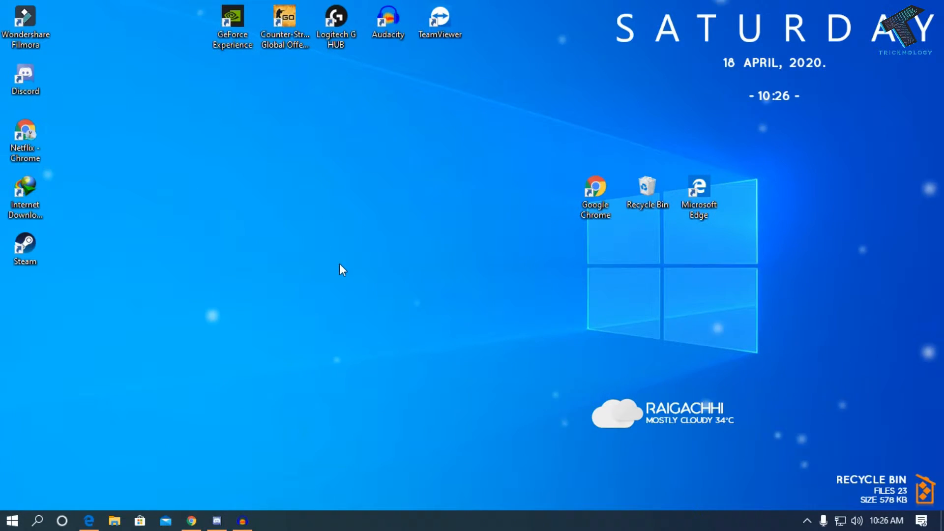
{"action": "mouse_move", "coordinate": [99, 512]}
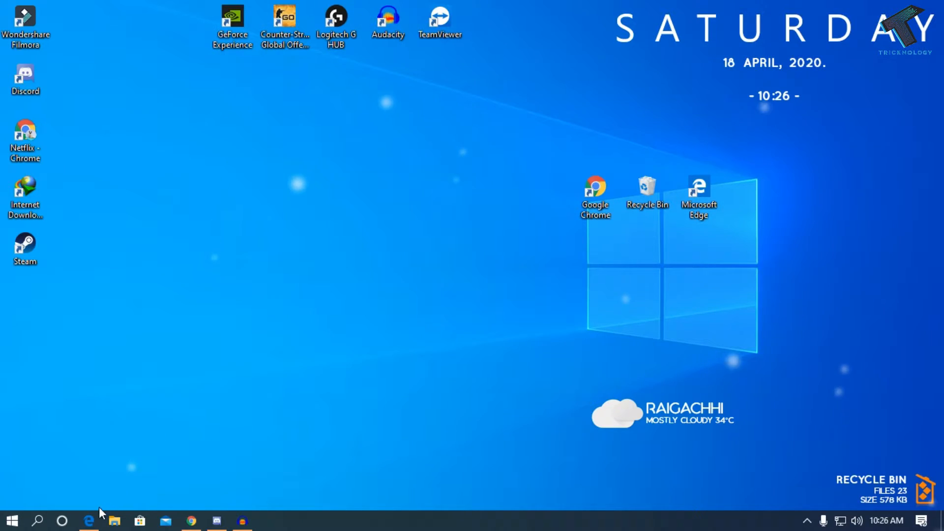
Launch Edge from the taskbar and show its Settings and more menu.
{"action": "left_click", "coordinate": [89, 519]}
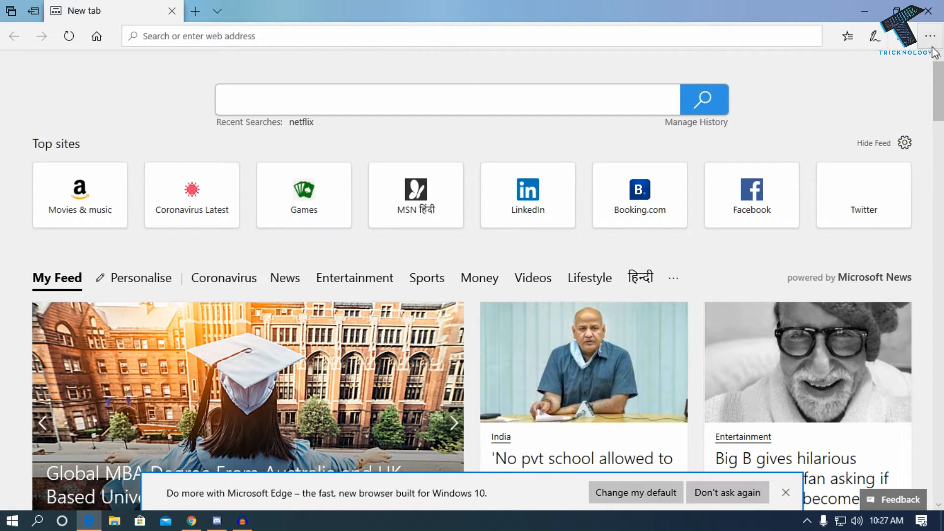
{"action": "mouse_move", "coordinate": [929, 36]}
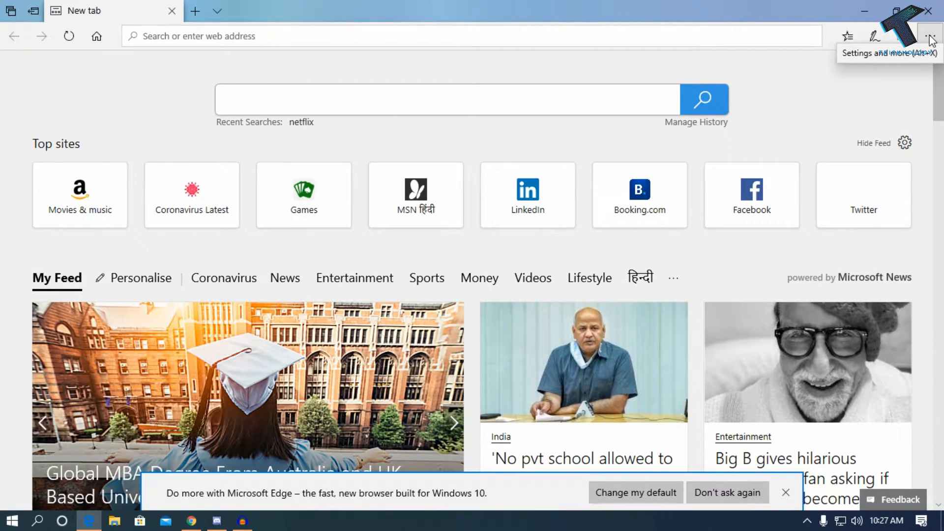
{"action": "left_click", "coordinate": [930, 36]}
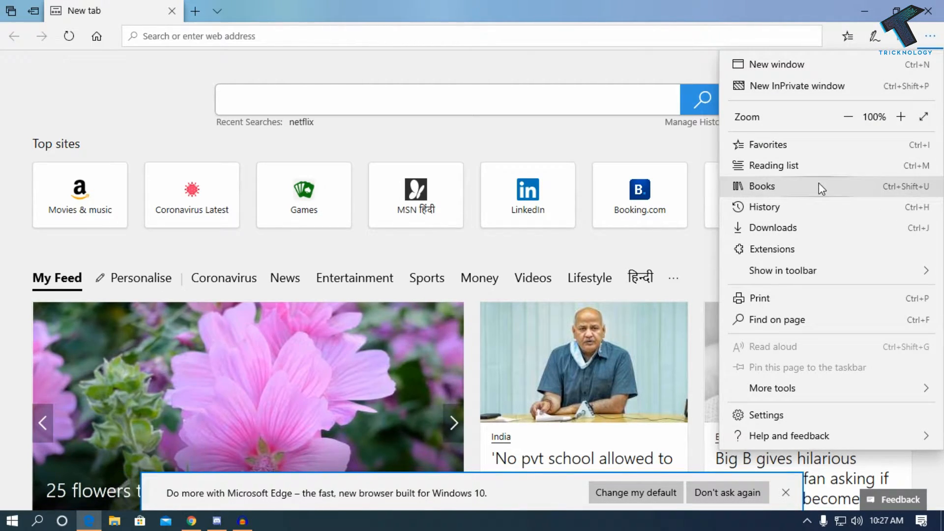
{"action": "mouse_move", "coordinate": [827, 204]}
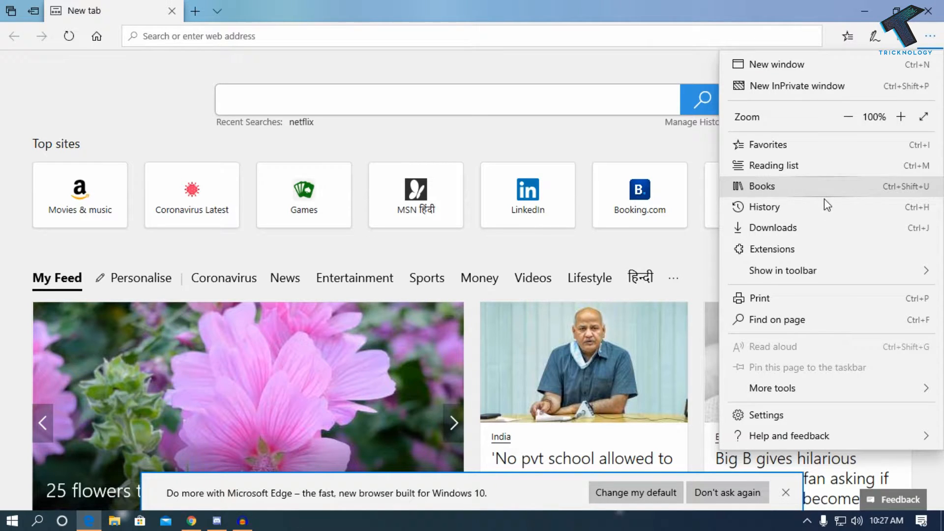
{"action": "mouse_move", "coordinate": [766, 415]}
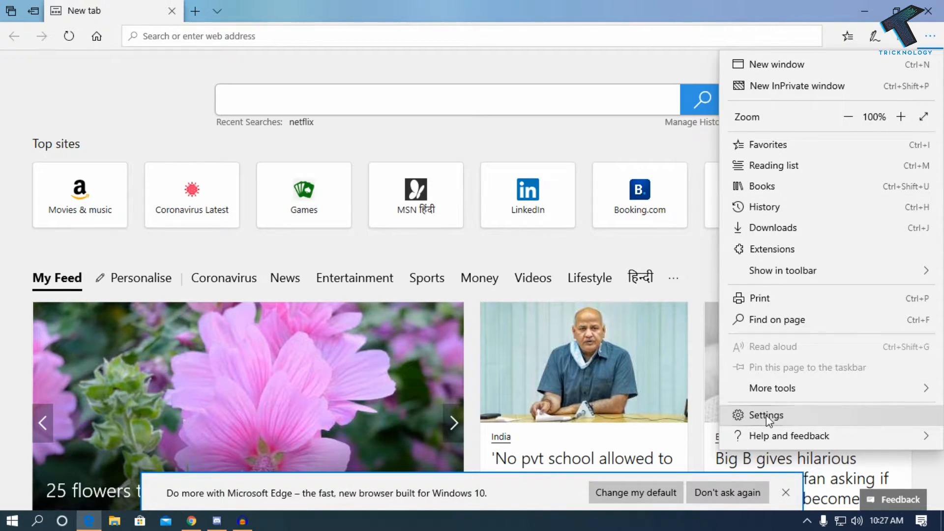
In Settings > Privacy & security, switch the Block pop-ups toggle under Security to On.
{"action": "left_click", "coordinate": [765, 415]}
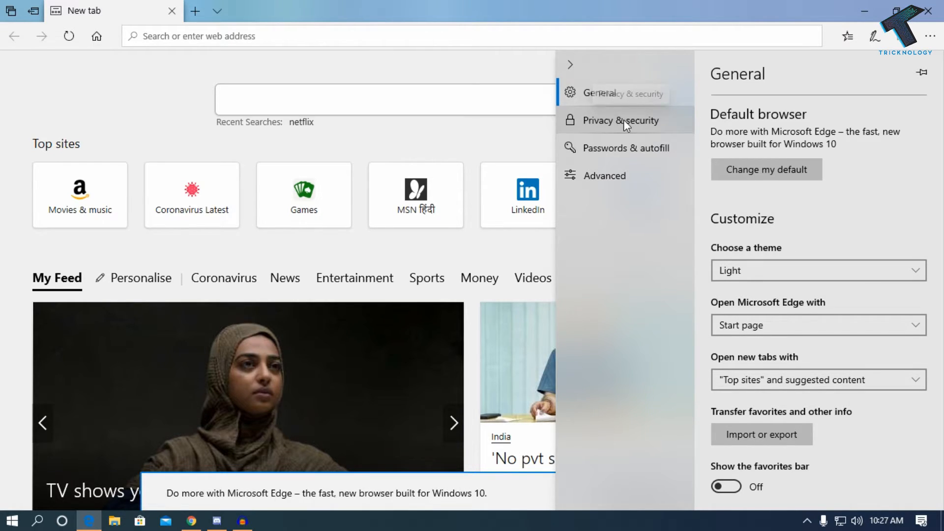
{"action": "left_click", "coordinate": [620, 120]}
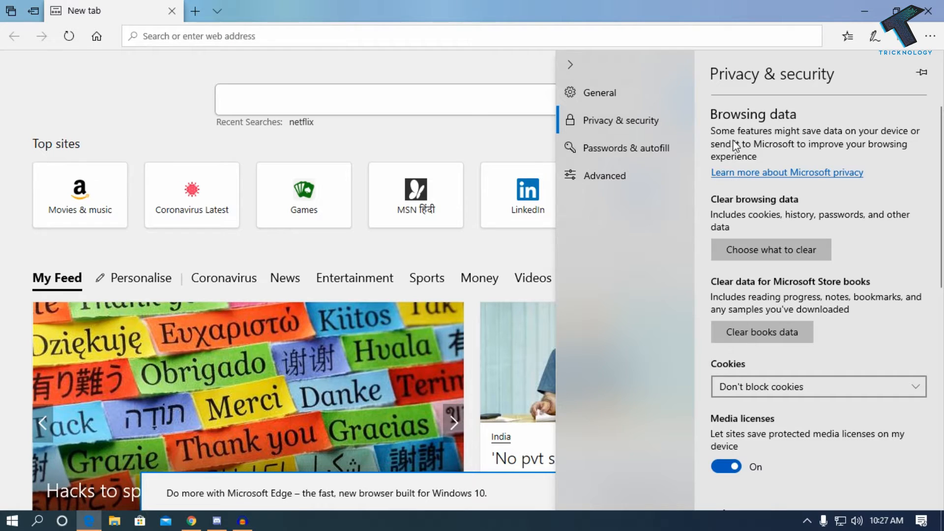
{"action": "scroll", "scroll_direction": "down", "scroll_amount": 3}
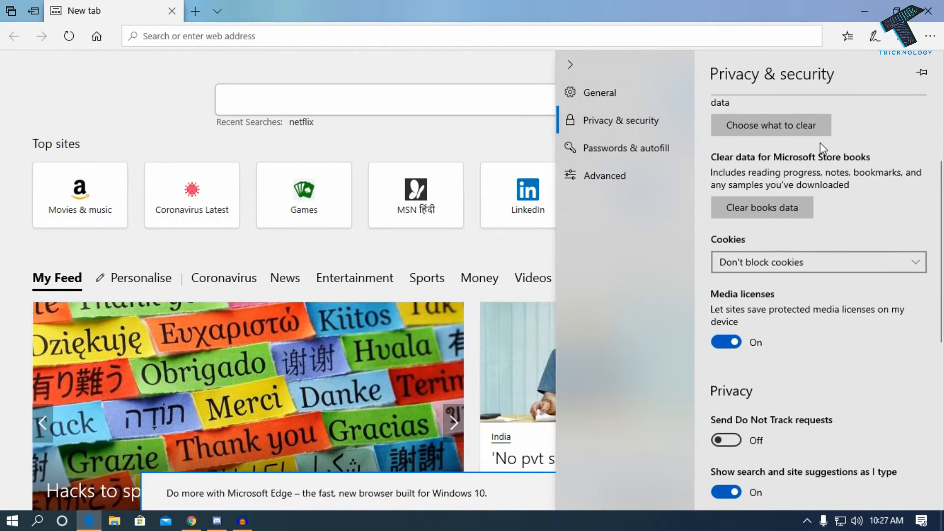
{"action": "scroll", "scroll_direction": "down", "scroll_amount": 3}
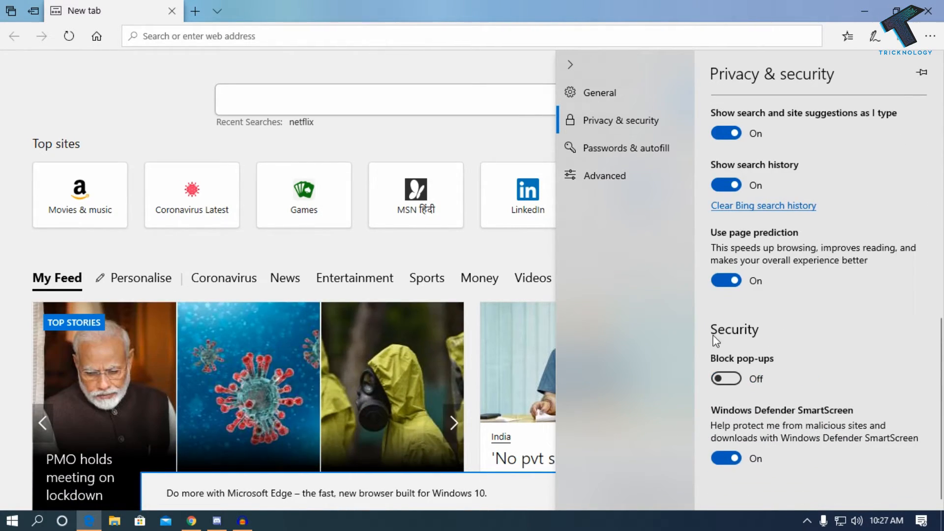
{"action": "mouse_move", "coordinate": [773, 374]}
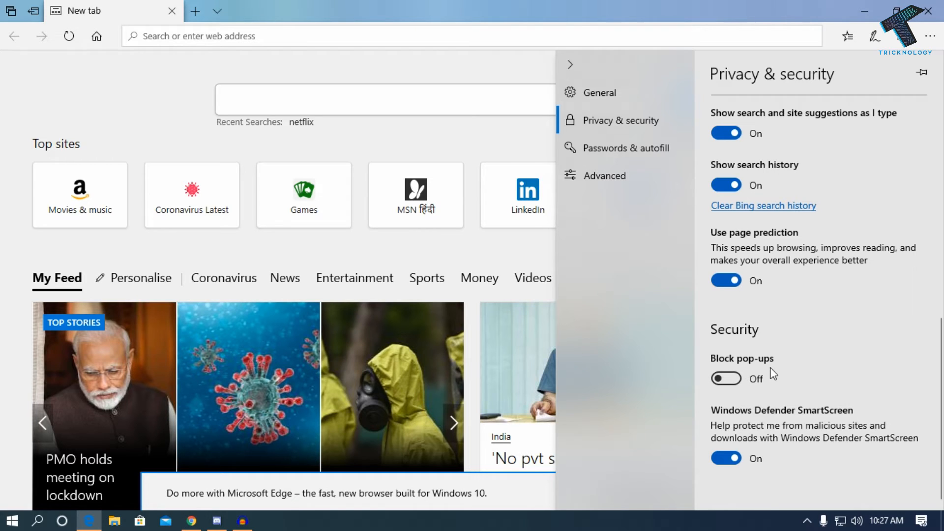
{"action": "left_click", "coordinate": [726, 378]}
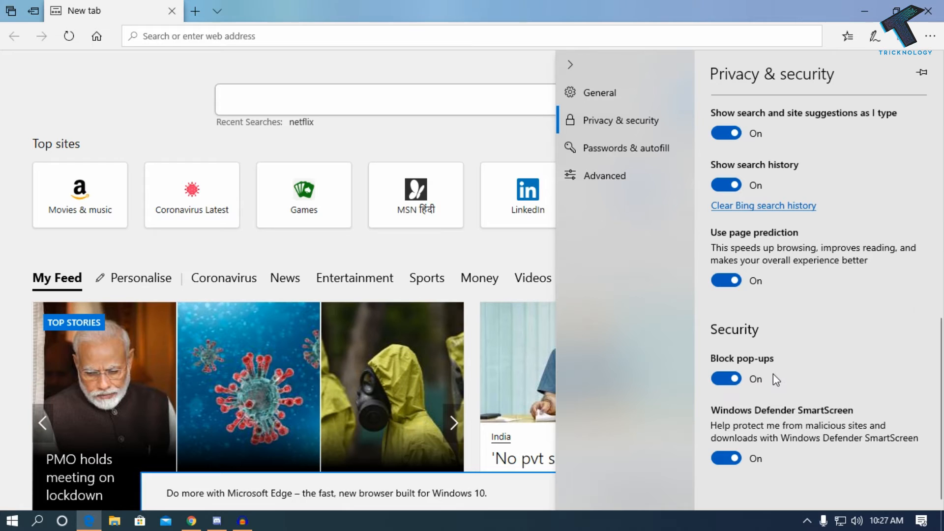
{"action": "mouse_move", "coordinate": [187, 132]}
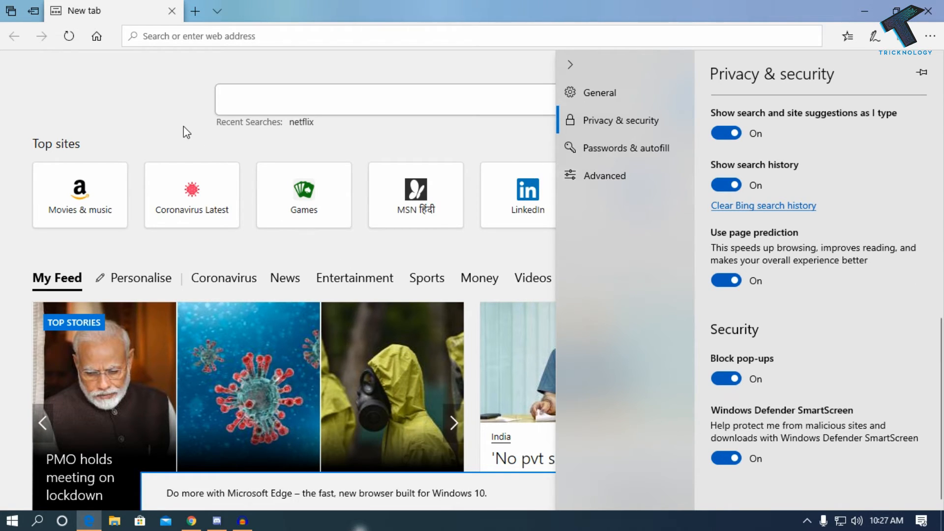